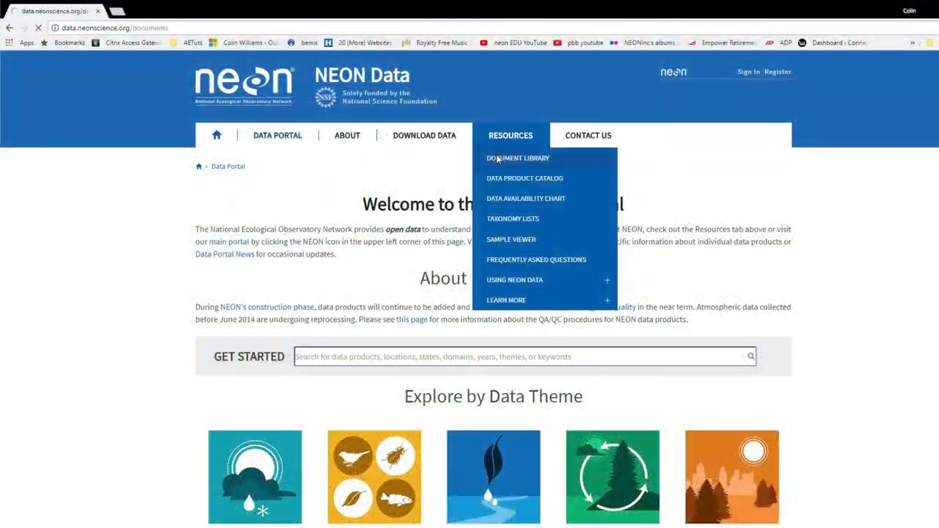
Step: Reach the Document Library page from the Resources menu
left_click(518, 159)
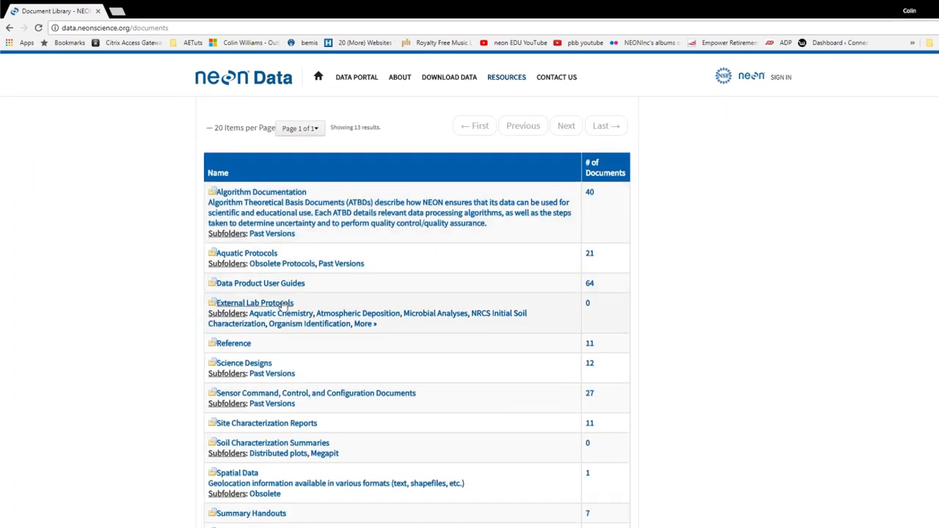
left_click(253, 302)
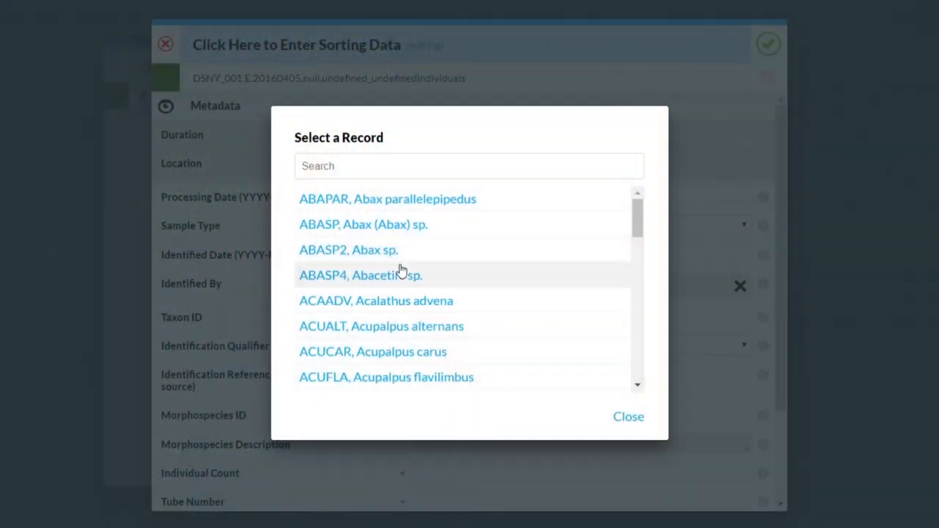
Step: Dismiss the beetle taxon record list and bring up the Plot ID record list for the Ground Beetle Collection
scroll("down", 3)
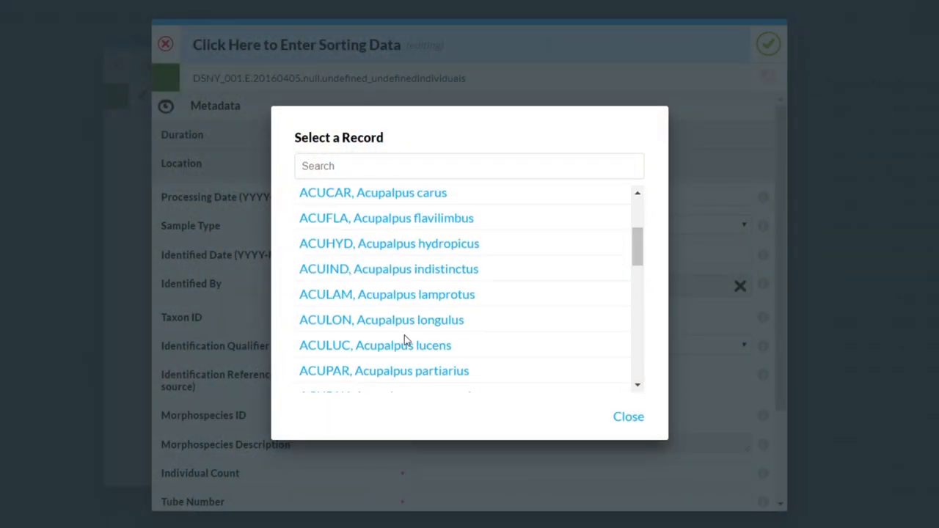
left_click(628, 417)
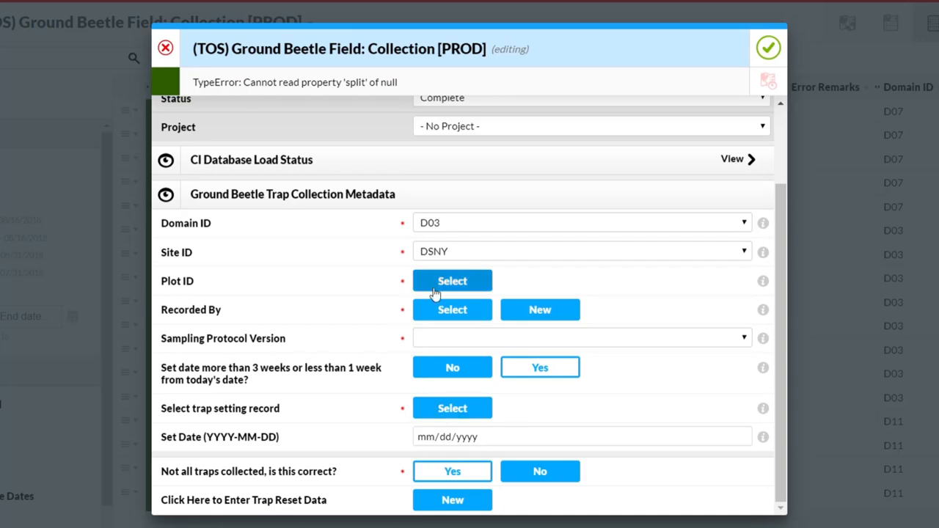
left_click(451, 280)
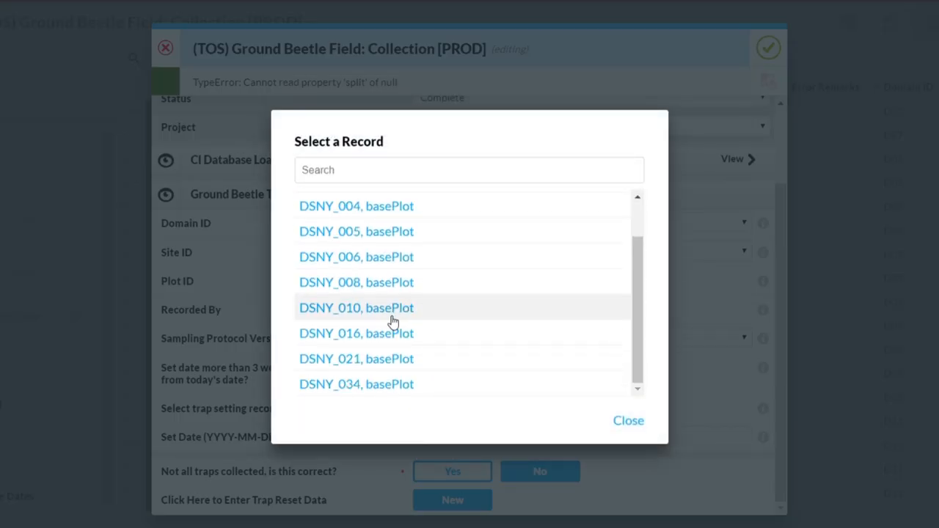